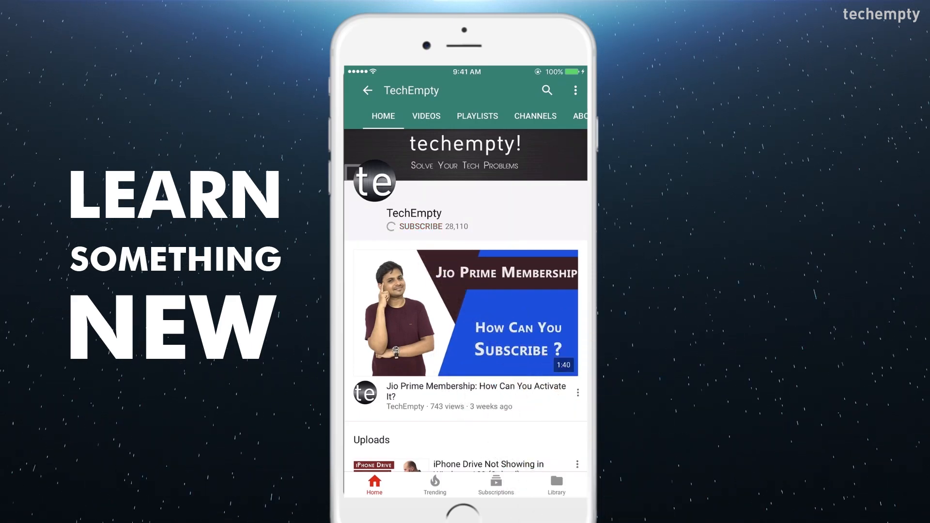
- Subscribe to the TechEmpty YouTube channel and return to the home screen
left_click(420, 226)
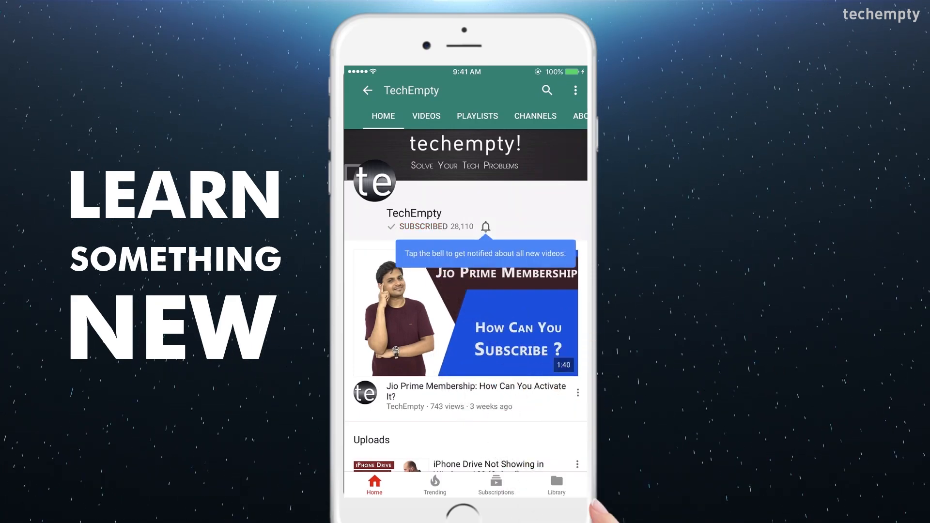
left_click(486, 227)
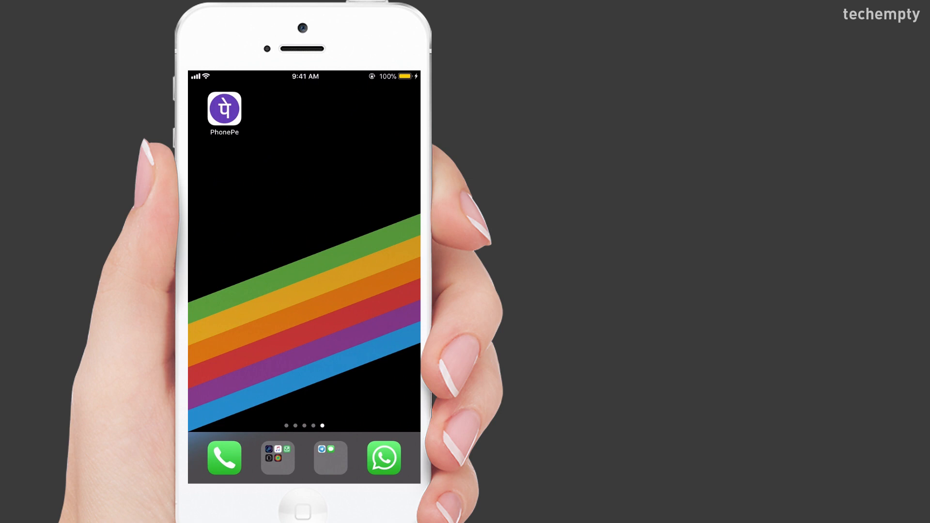
- Launch PhonePe and go to the 'To Account' bank transfer screen
left_click(224, 110)
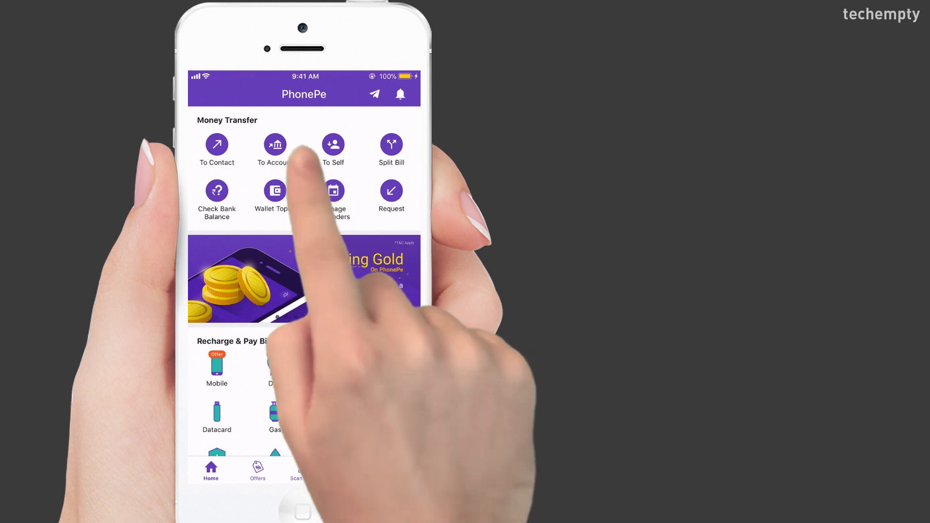
left_click(274, 144)
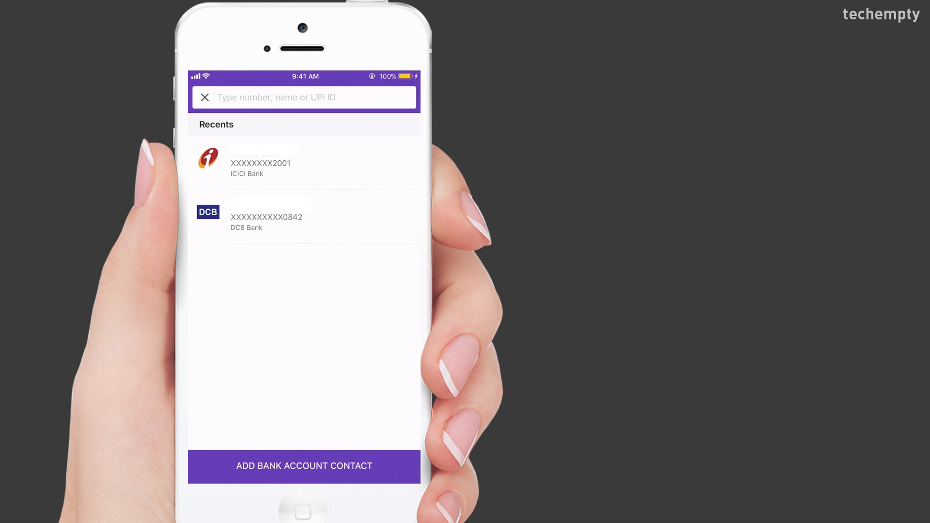
- Add a State Bank of India account contact with holder name 'AI PRAVEEN' and confirm it
left_click(303, 466)
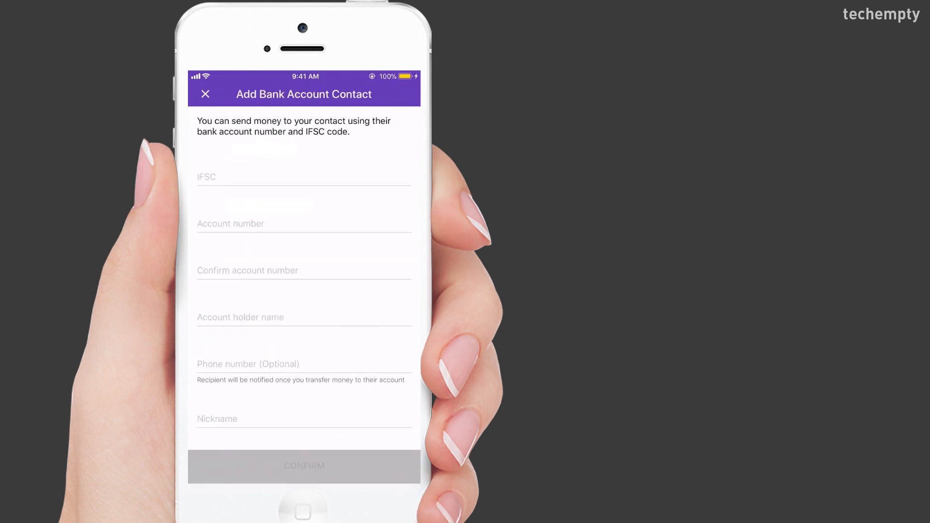
left_click(303, 176)
type("S")
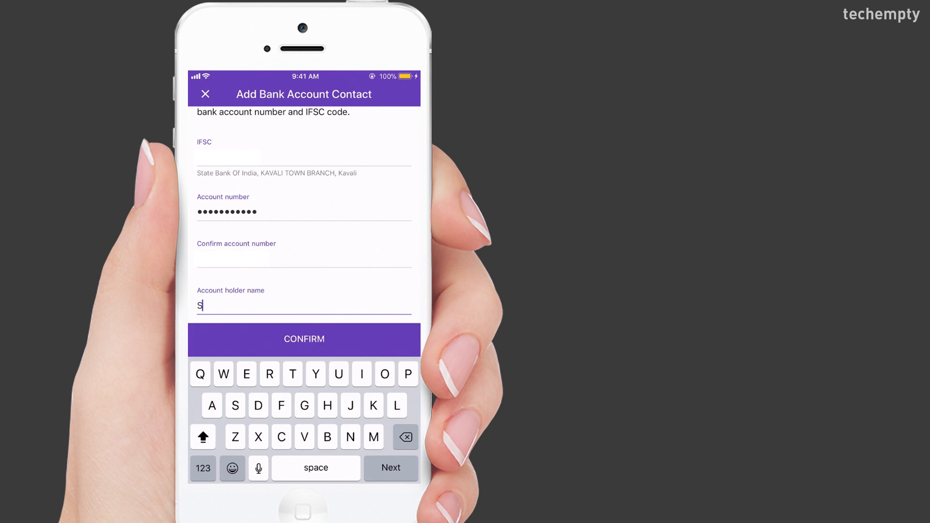
type("AI PRAVEEN")
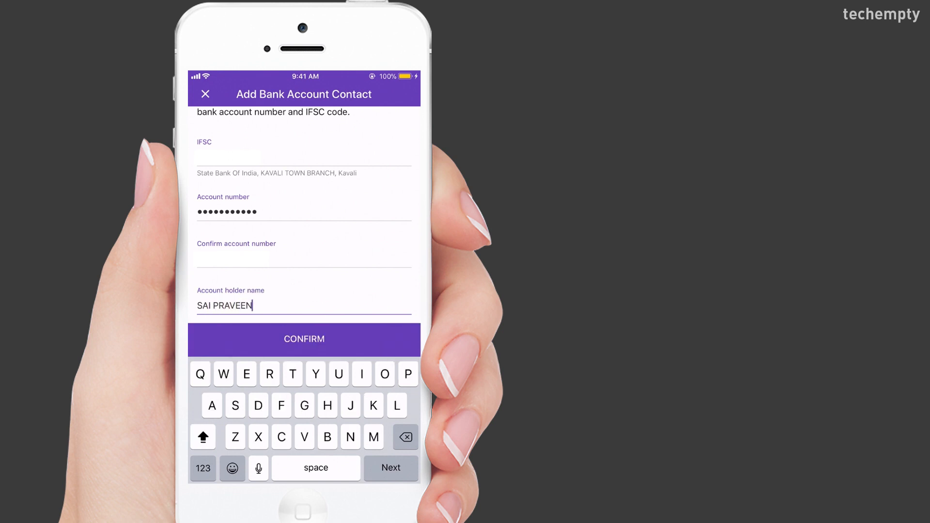
left_click(303, 340)
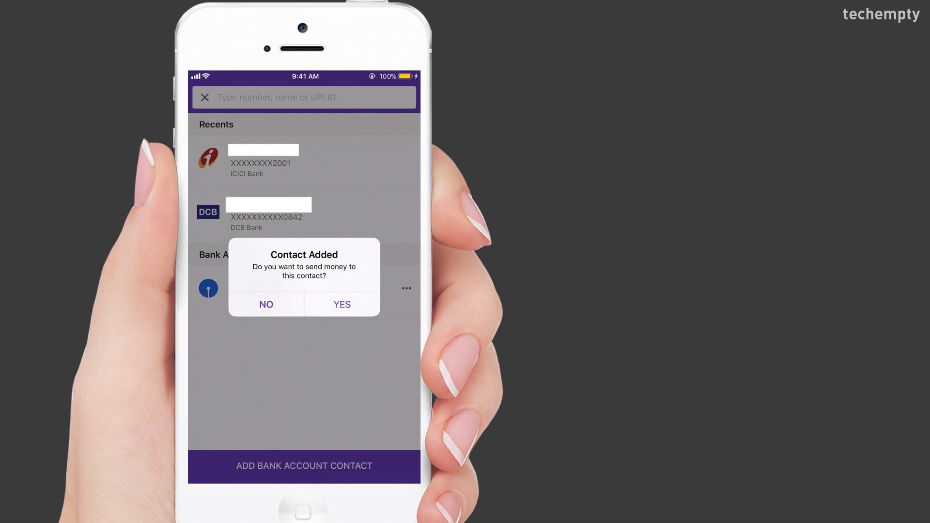
- Send ₹100 to the new contact with the message 'Techempty'
left_click(342, 304)
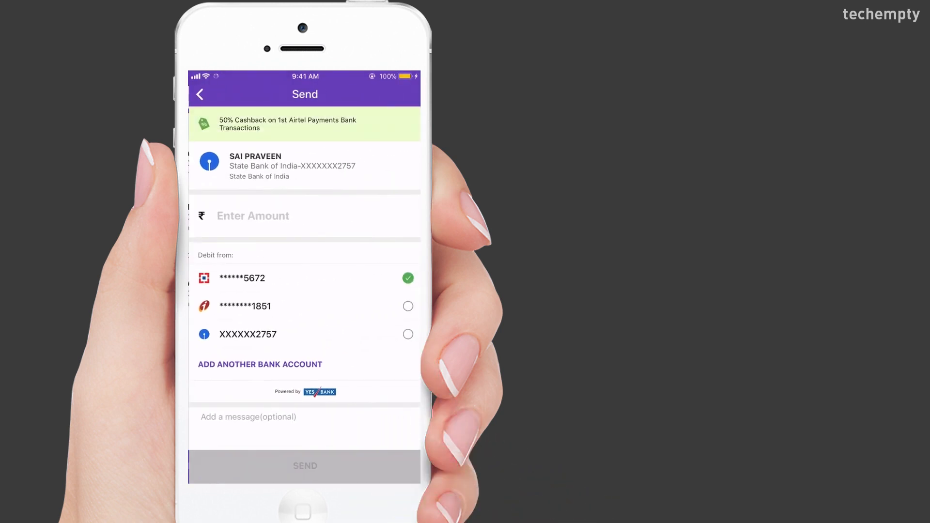
type("100")
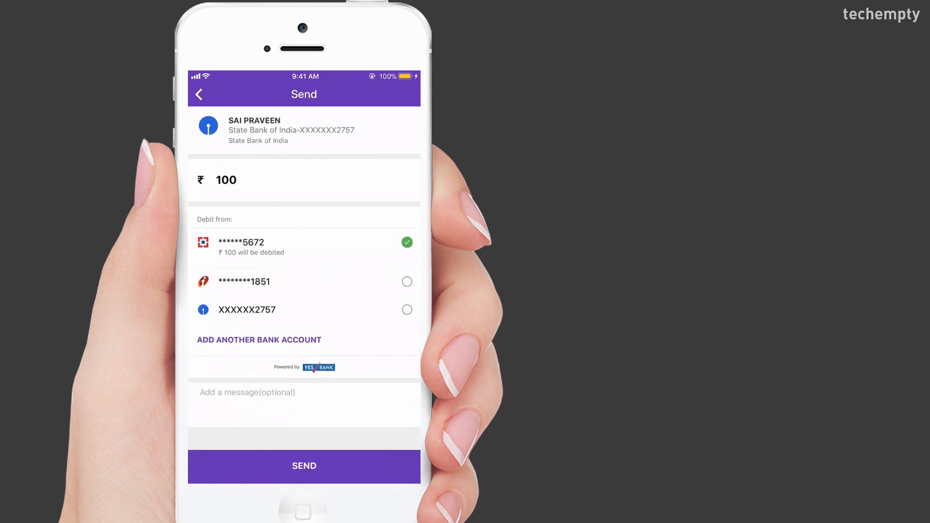
left_click(304, 392)
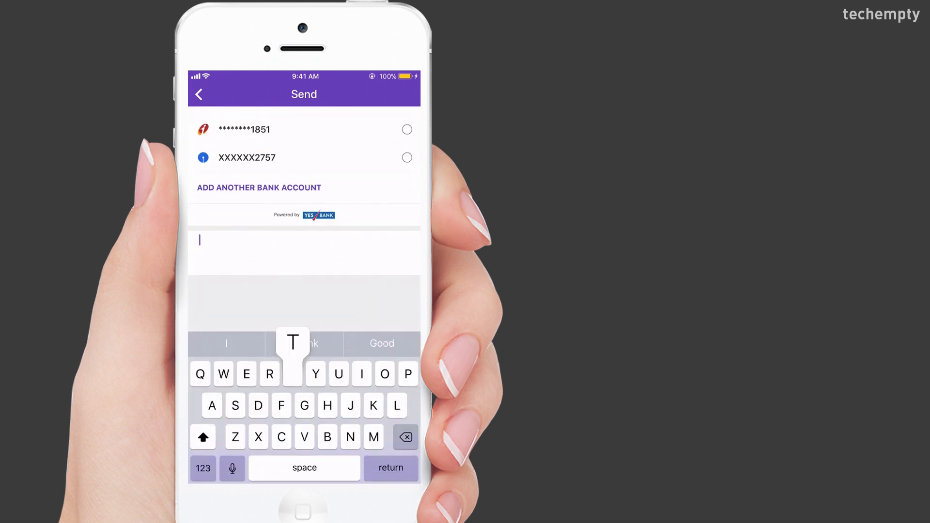
type("Techempty")
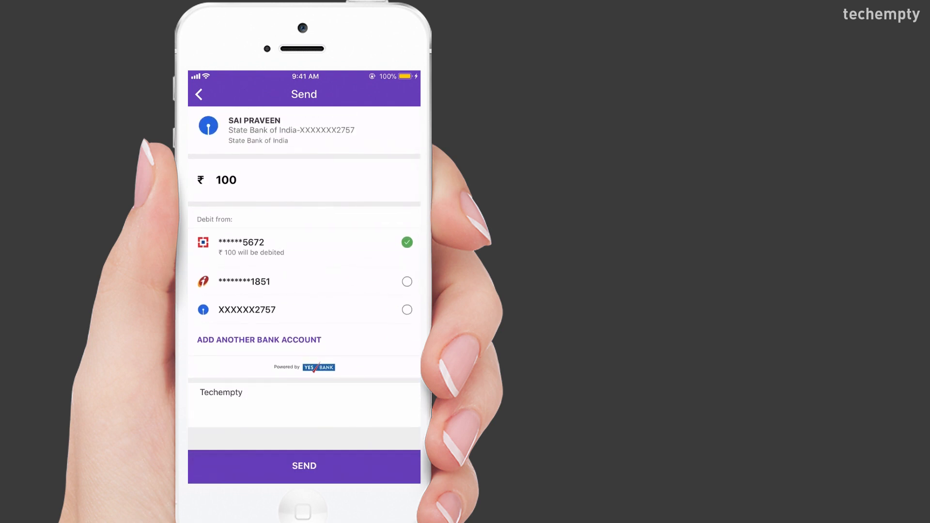
left_click(303, 466)
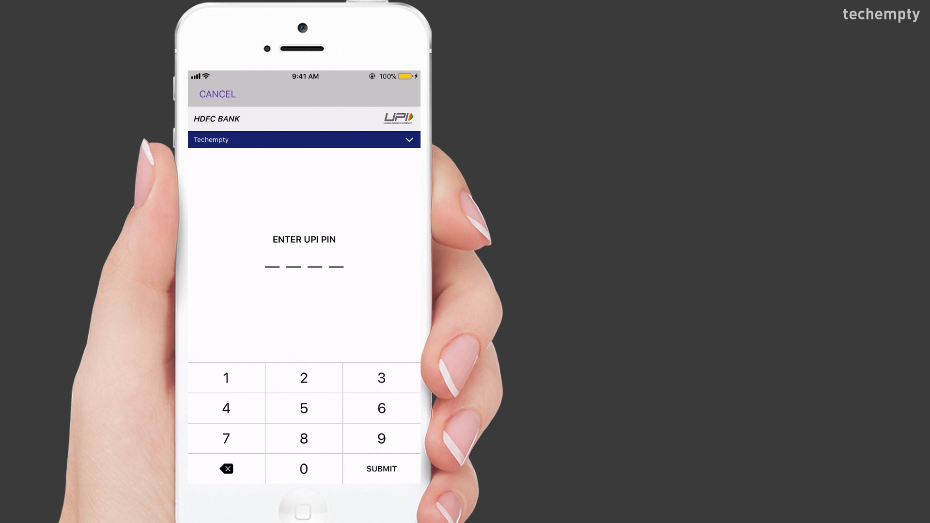
- Enter the four-digit UPI PIN and submit it to authorise the payment
left_click(303, 409)
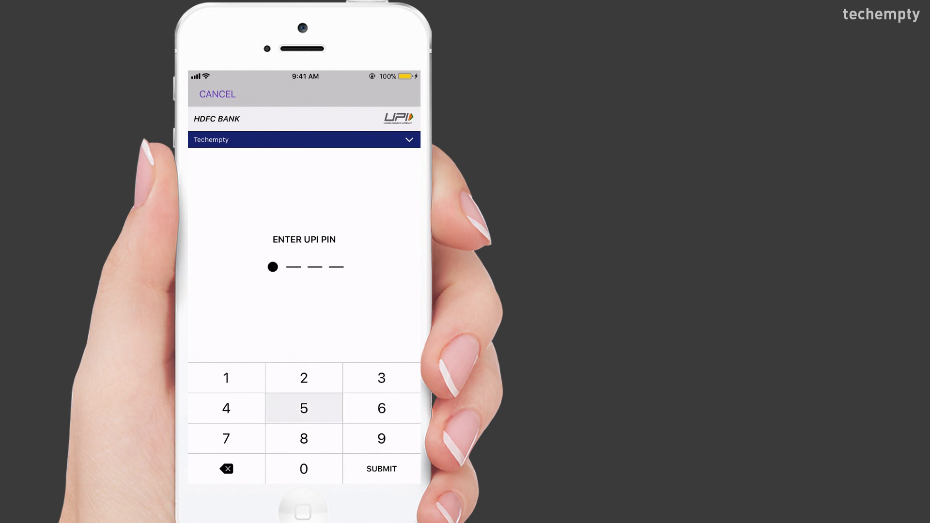
left_click(303, 408)
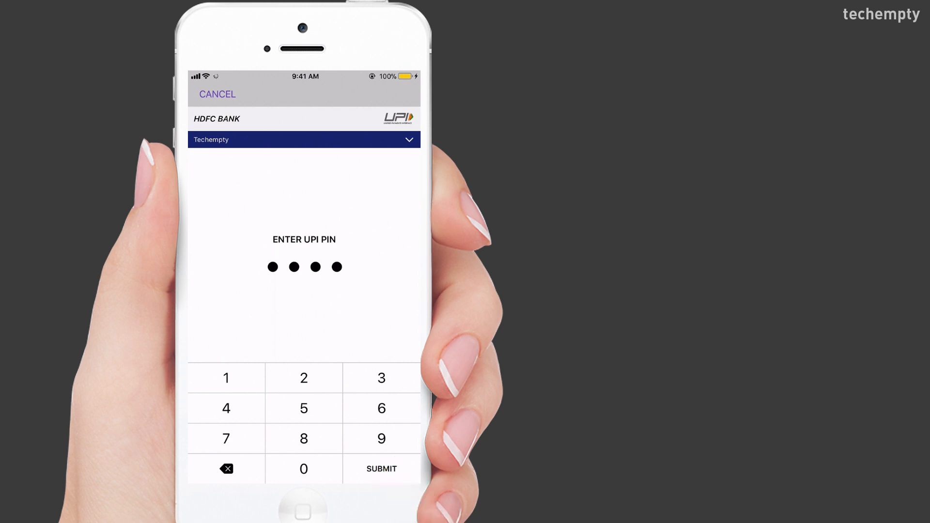
left_click(381, 469)
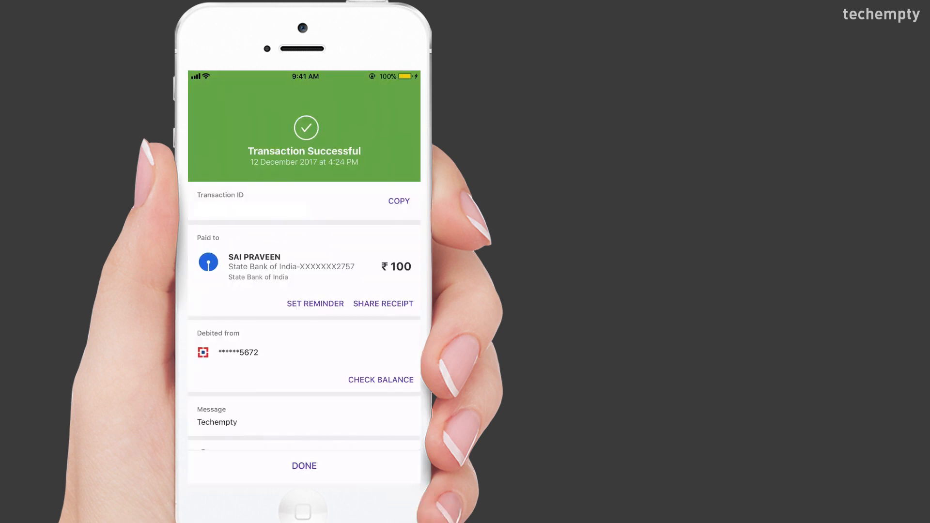